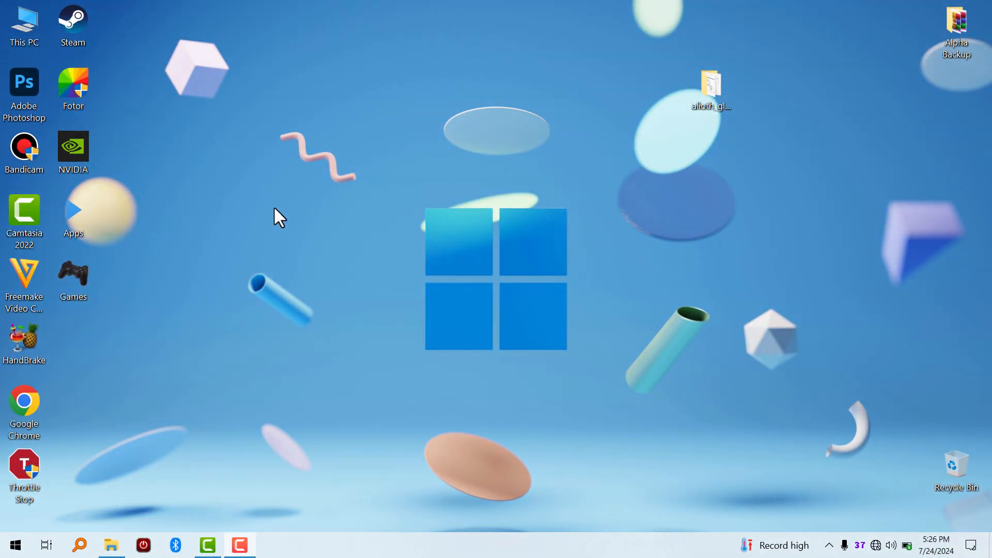
mouse_move(116, 510)
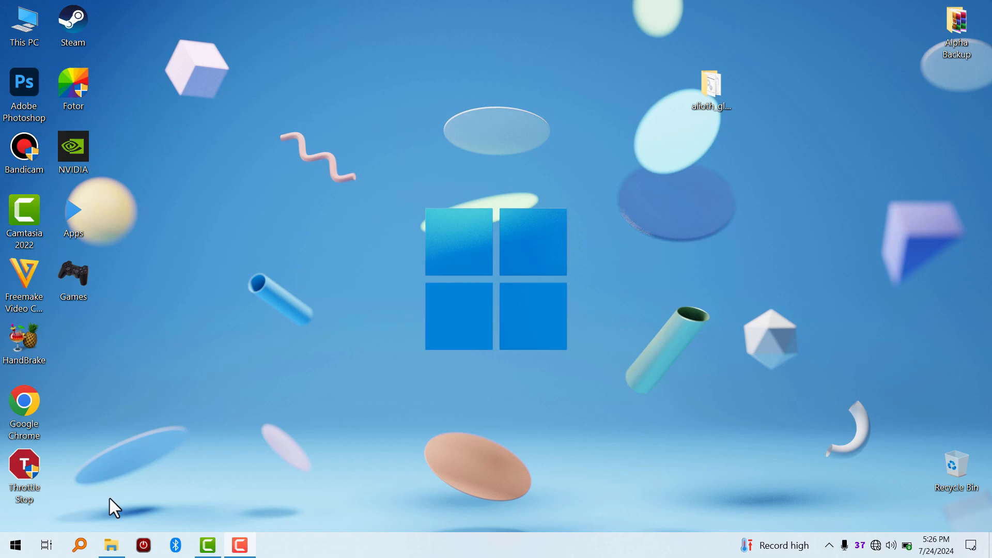
mouse_move(146, 514)
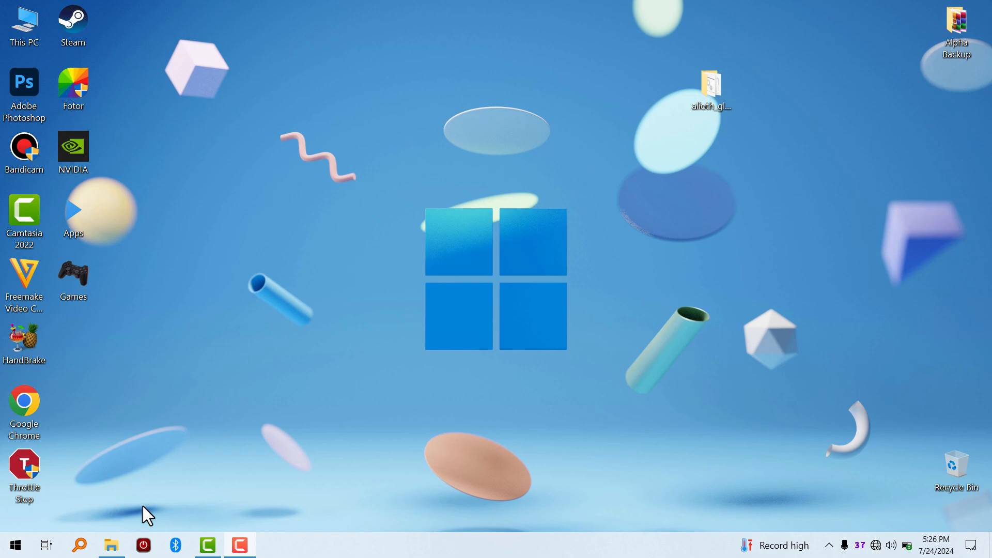
- Extract the OS1.0.3.0 images archive with WinRAR's Extract to folder, then go to This PC
click(112, 545)
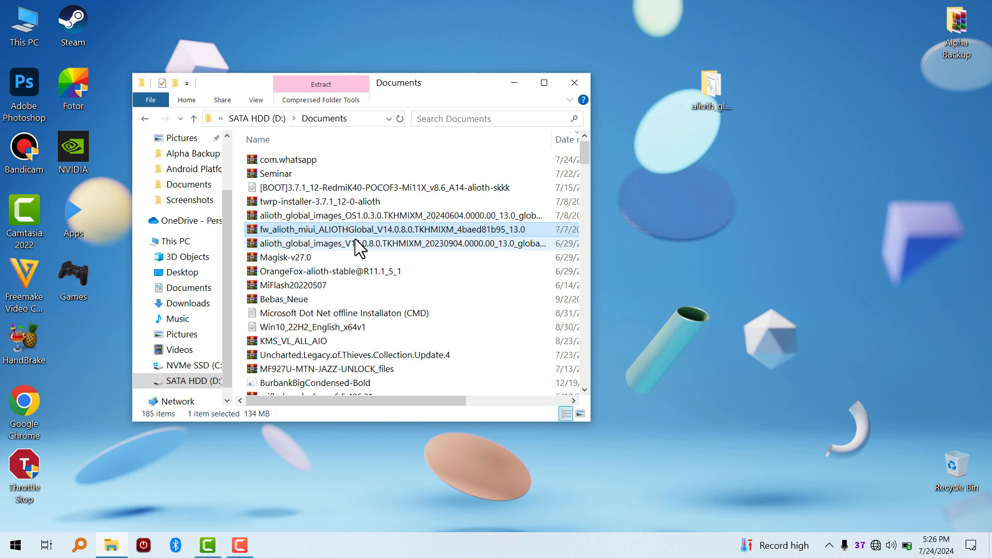
right_click(386, 215)
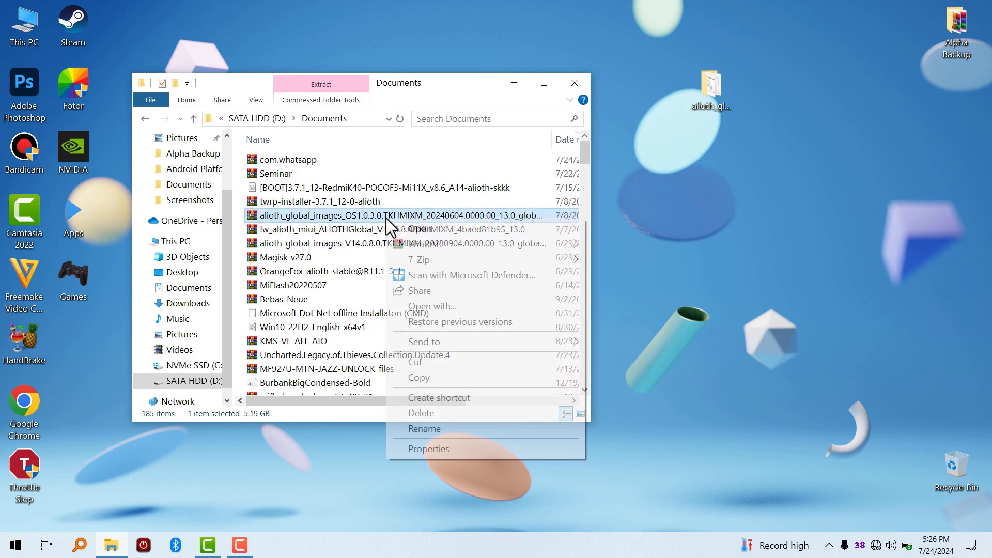
mouse_move(425, 244)
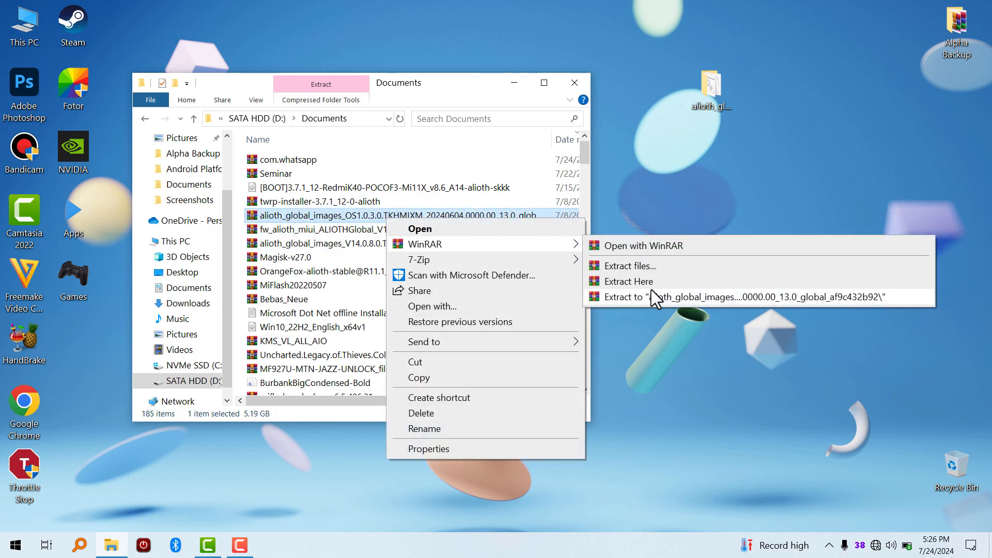
mouse_move(670, 305)
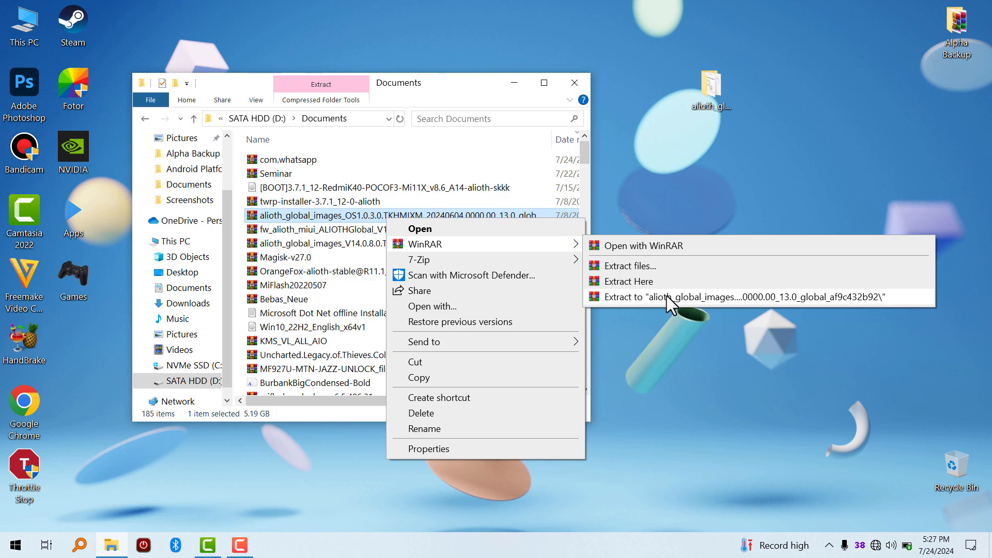
click(728, 297)
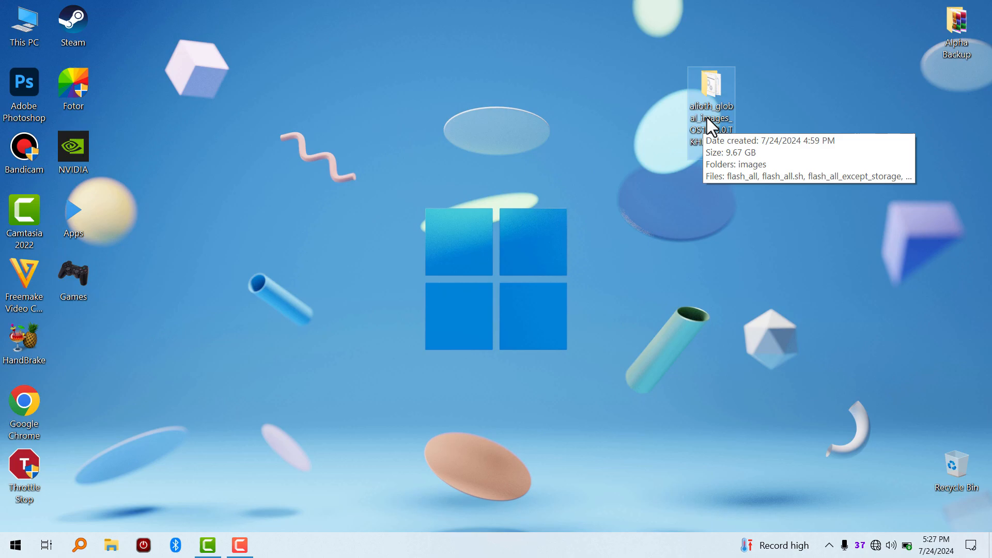
right_click(711, 82)
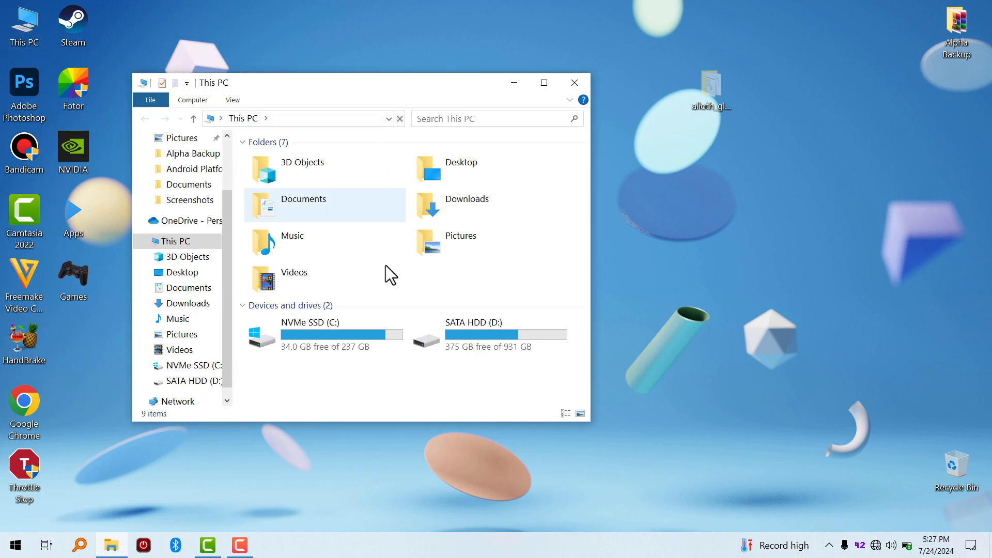
- Open the alioth_global_images folder on drive C and select the flash_all scripts
right_click(391, 273)
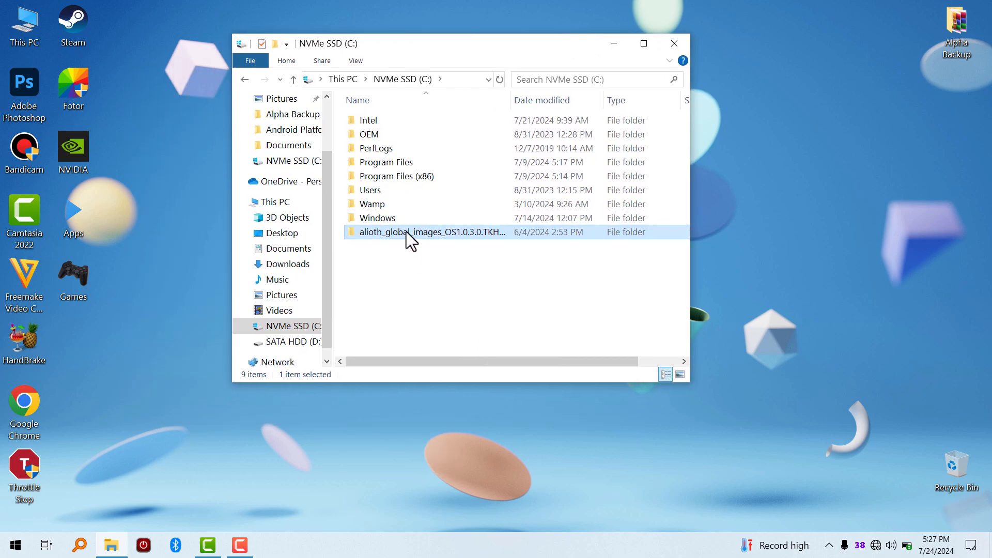
double_click(430, 231)
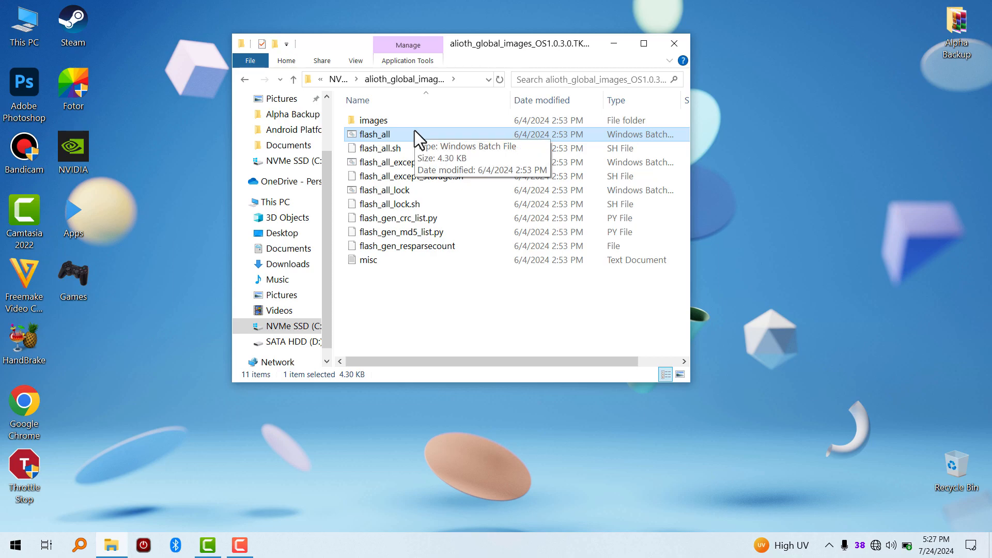
click(405, 162)
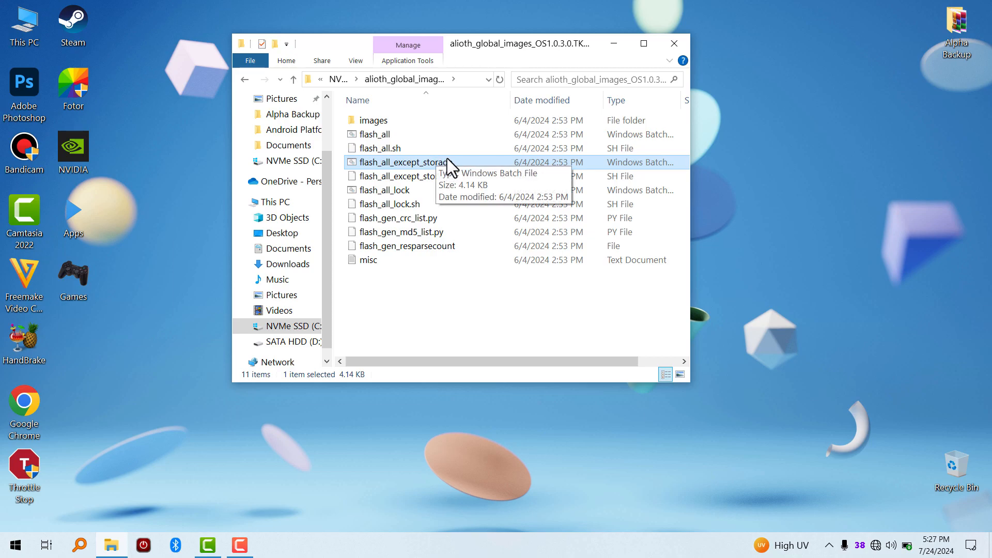
click(383, 189)
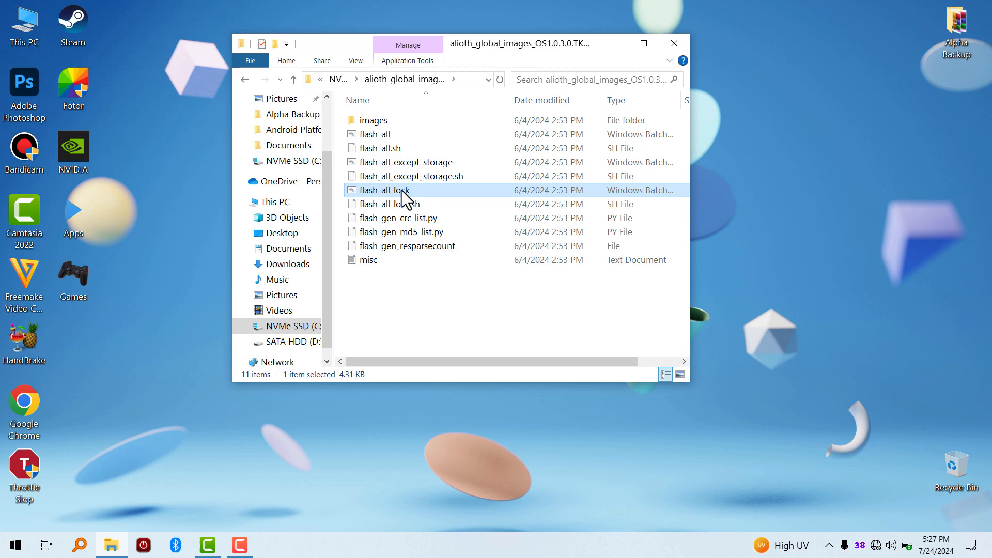
mouse_move(405, 193)
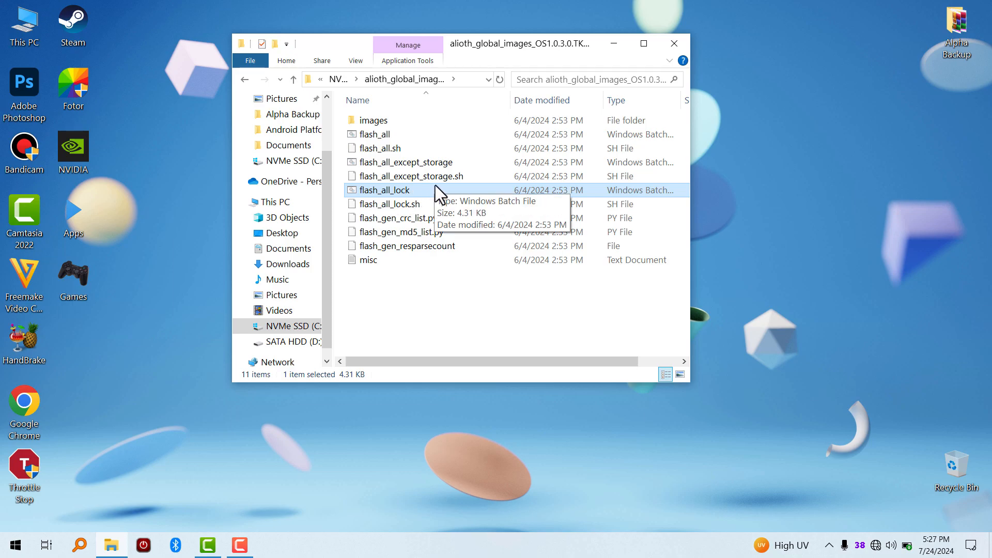
mouse_move(68, 514)
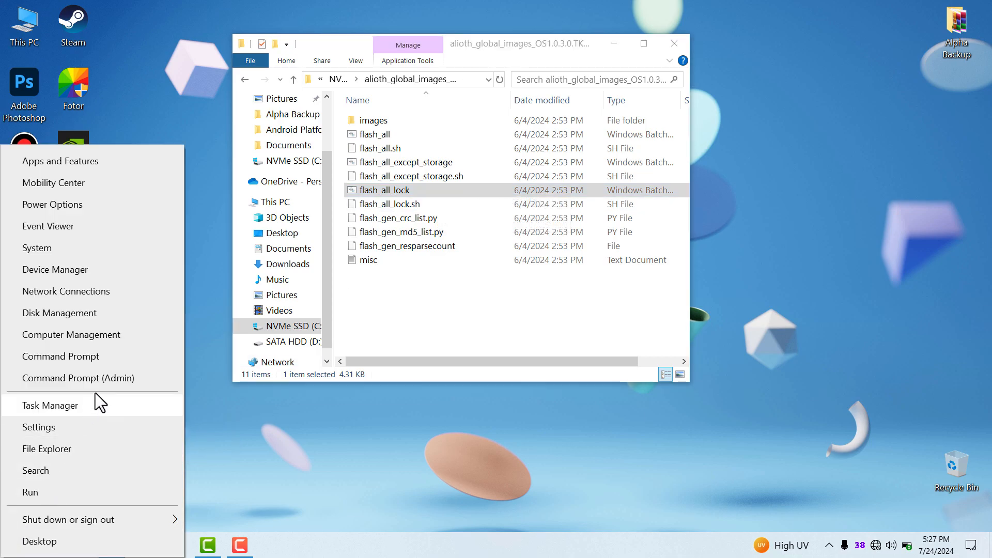
- Run 'fastboot devices' in Command Prompt and confirm one fastboot device is listed
click(61, 356)
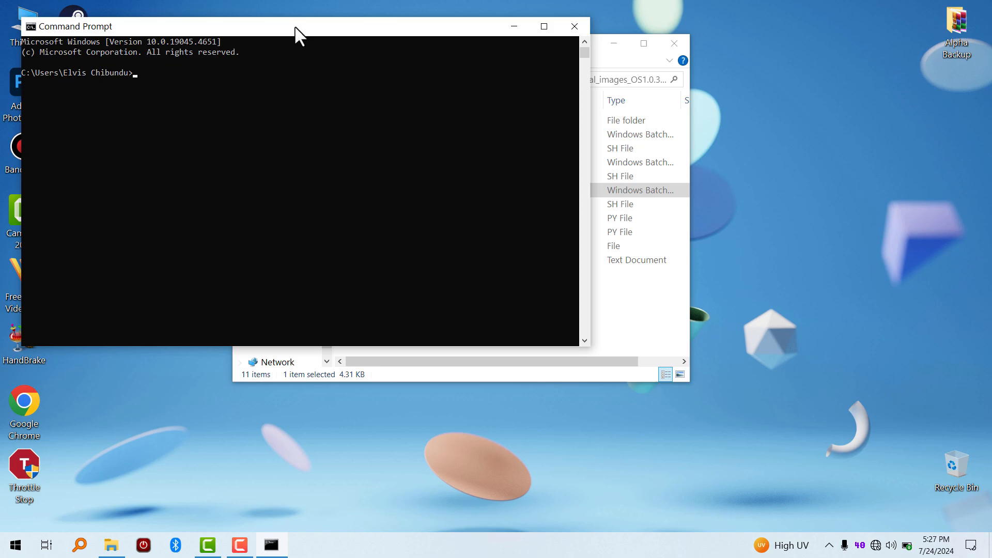
drag(298, 26, 418, 58)
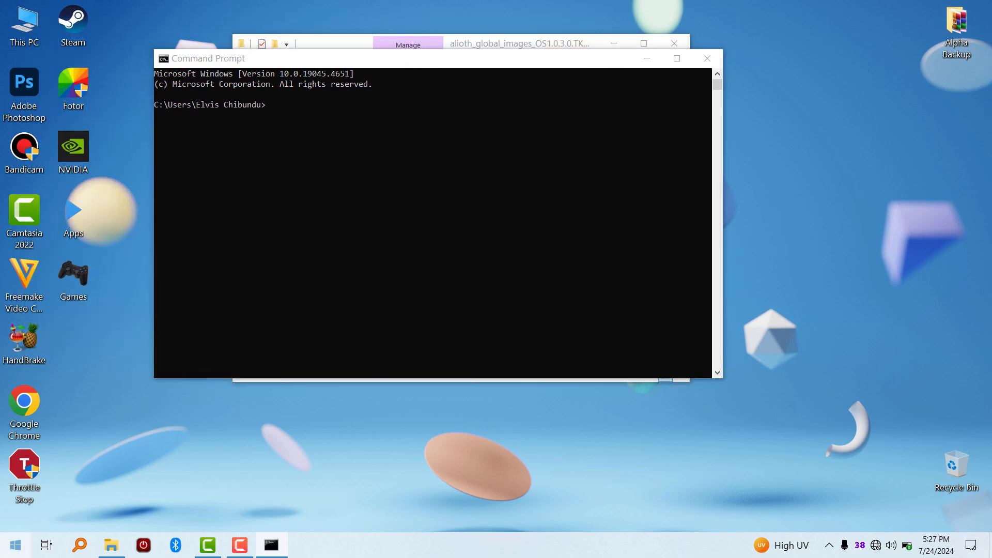
mouse_move(130, 193)
text(fa)
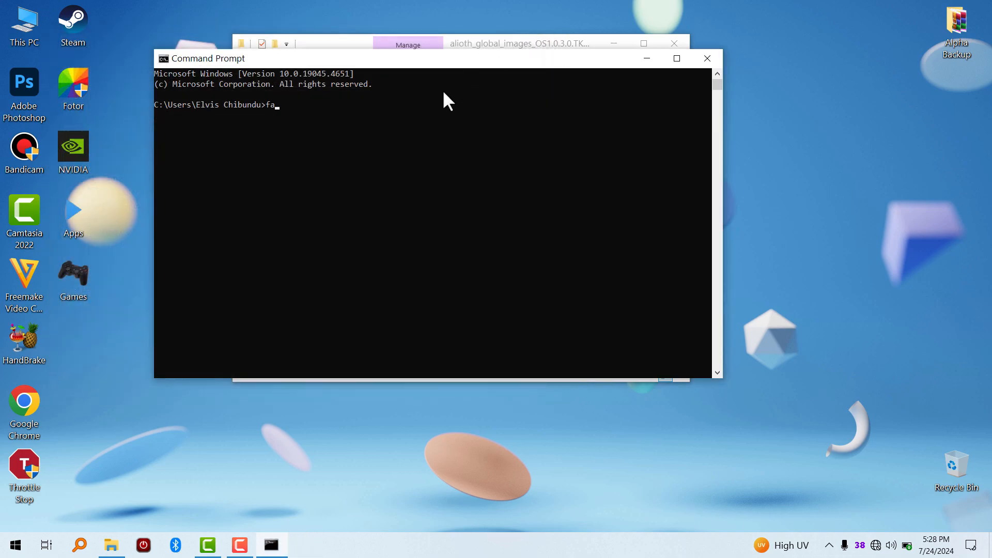
text(stb)
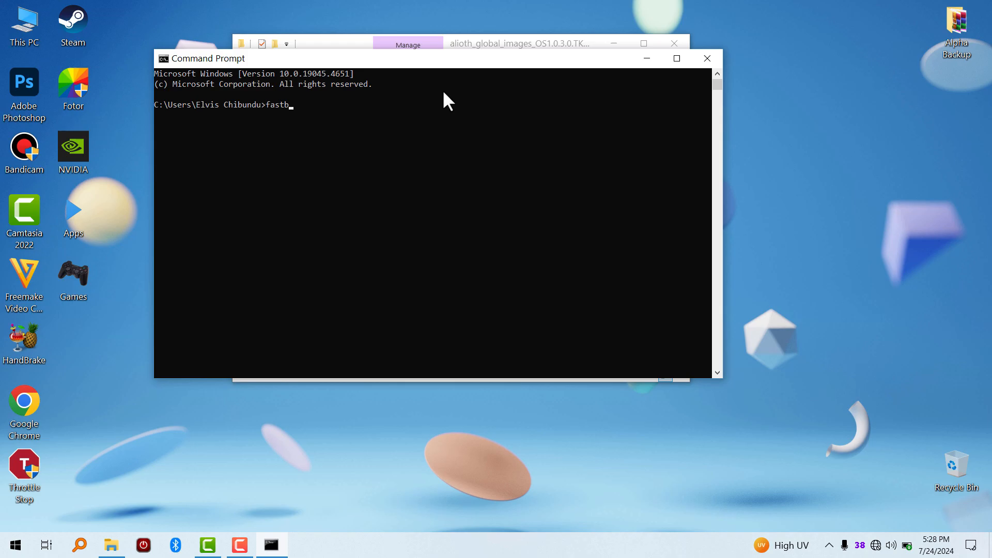
text(oot de)
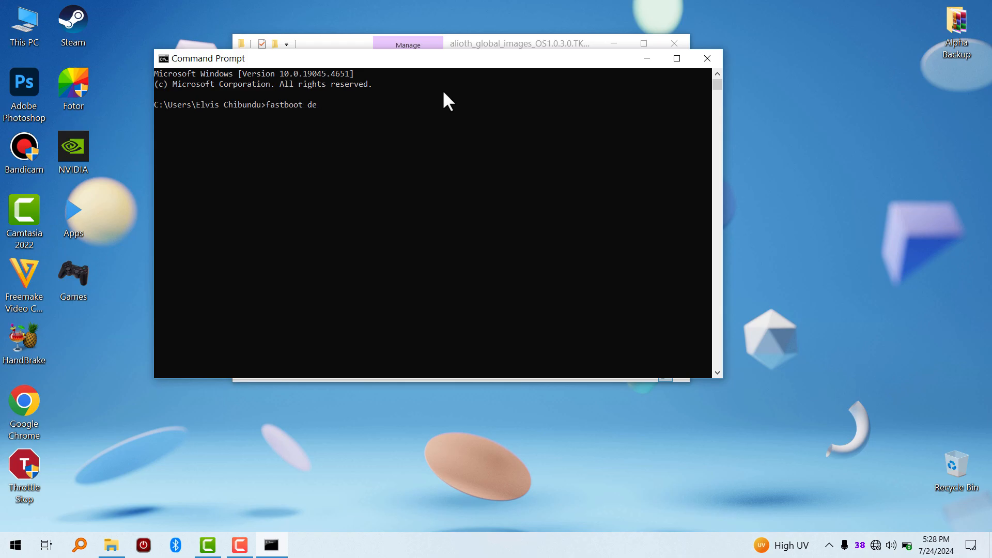
text(vices)
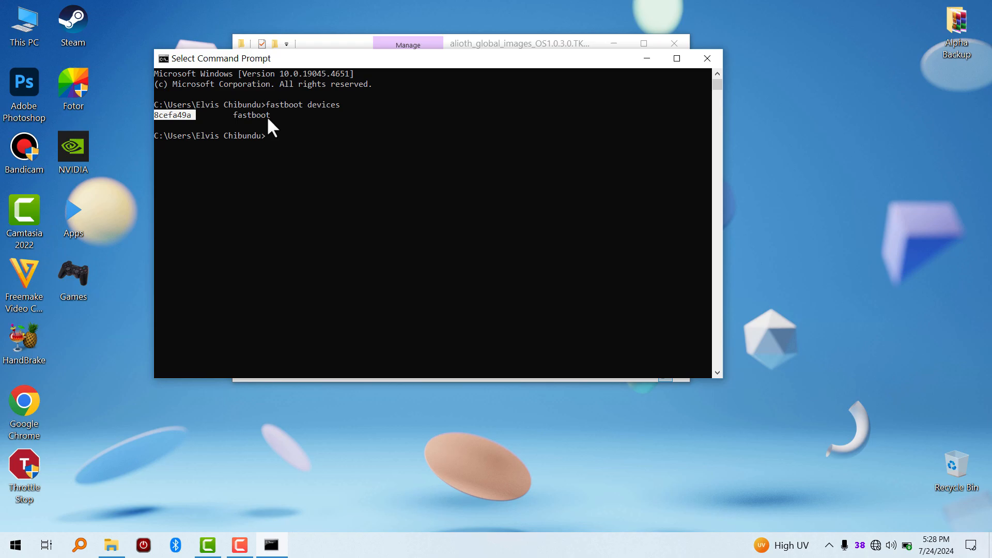
click(519, 43)
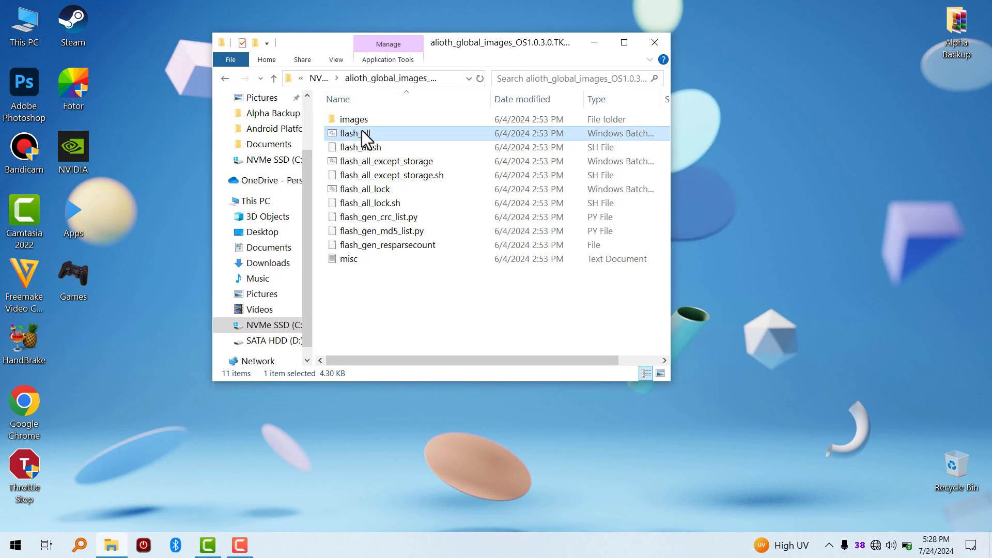
- Run flash_all.bat as administrator and approve the User Account Control prompt
right_click(358, 133)
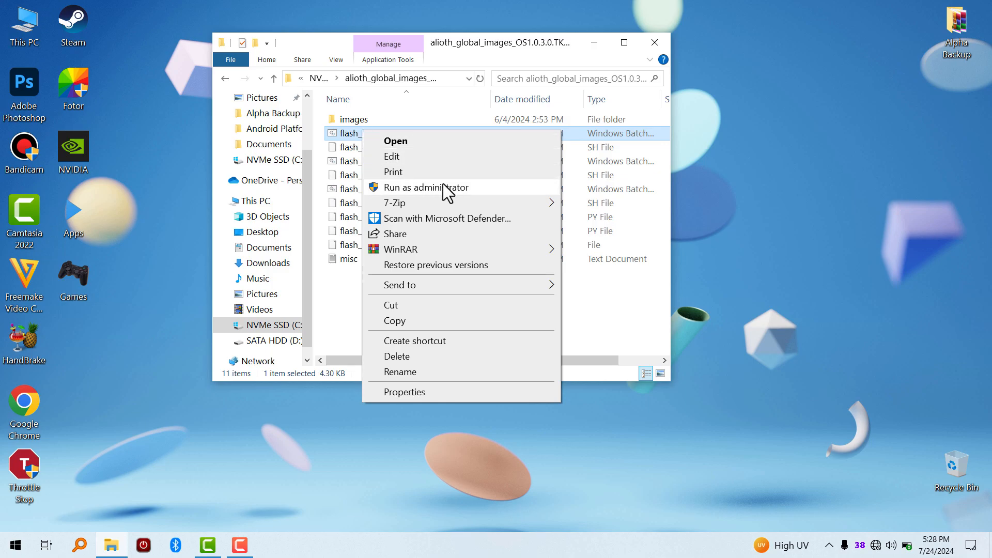
click(426, 188)
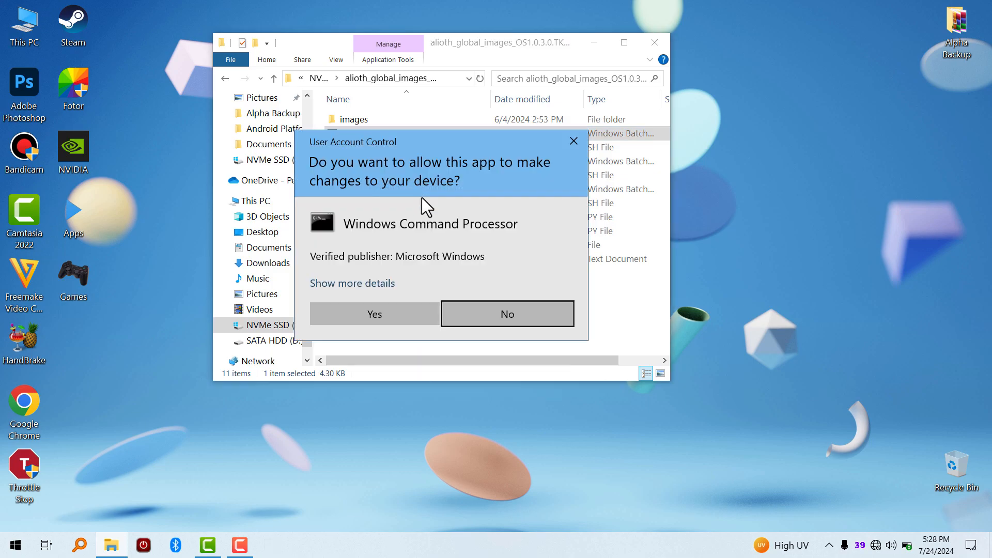
click(373, 314)
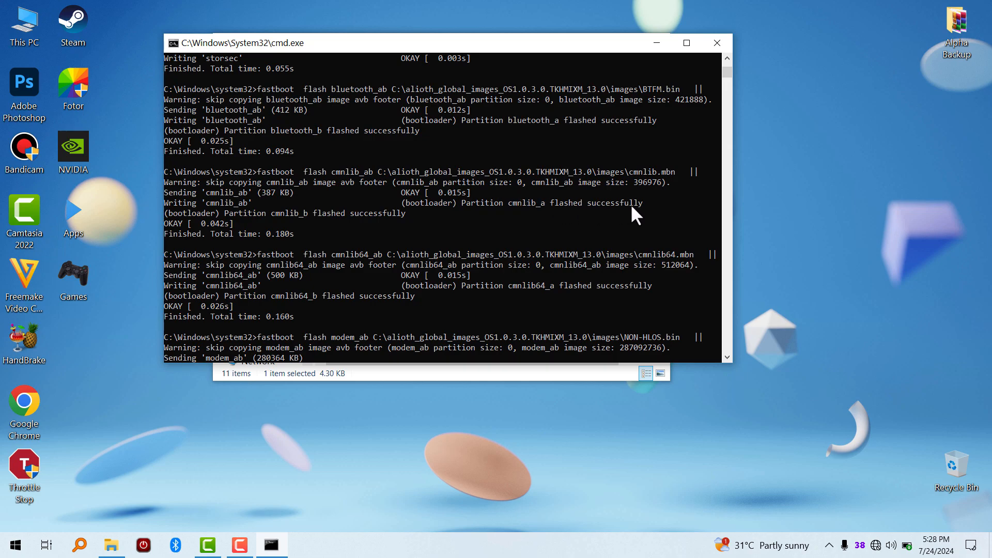
mouse_move(764, 171)
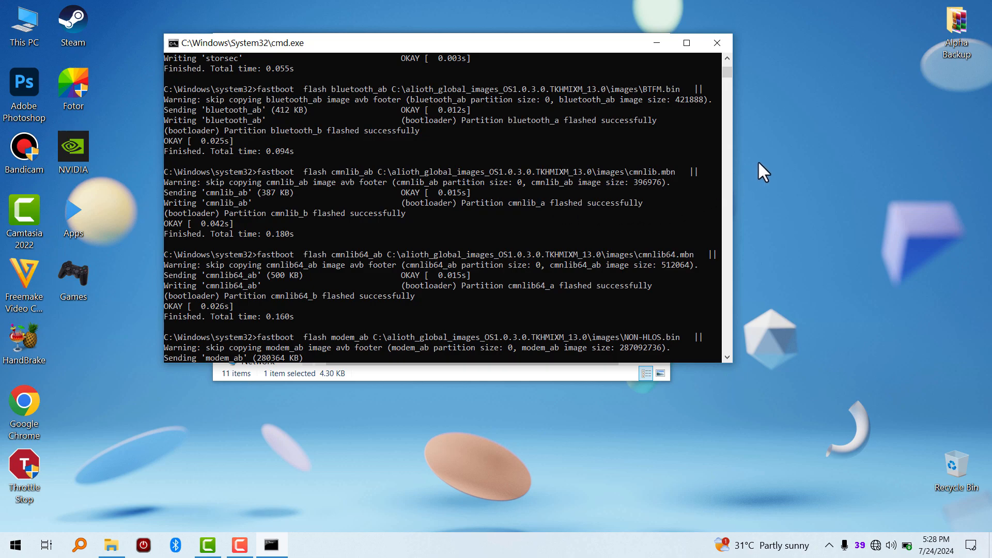